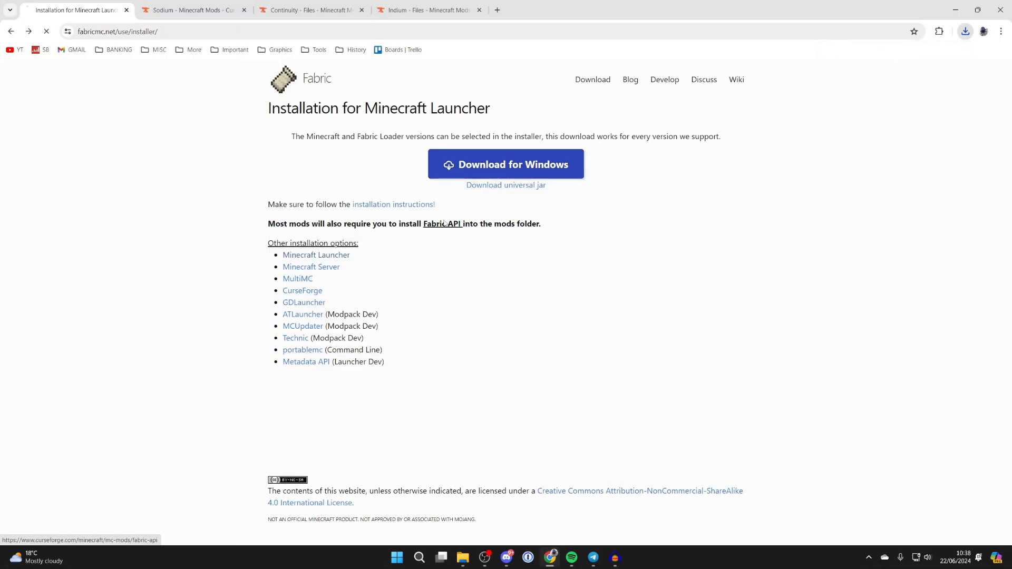
Download the Fabric API 0.100.3+1.21 file from its Files list.
click(442, 224)
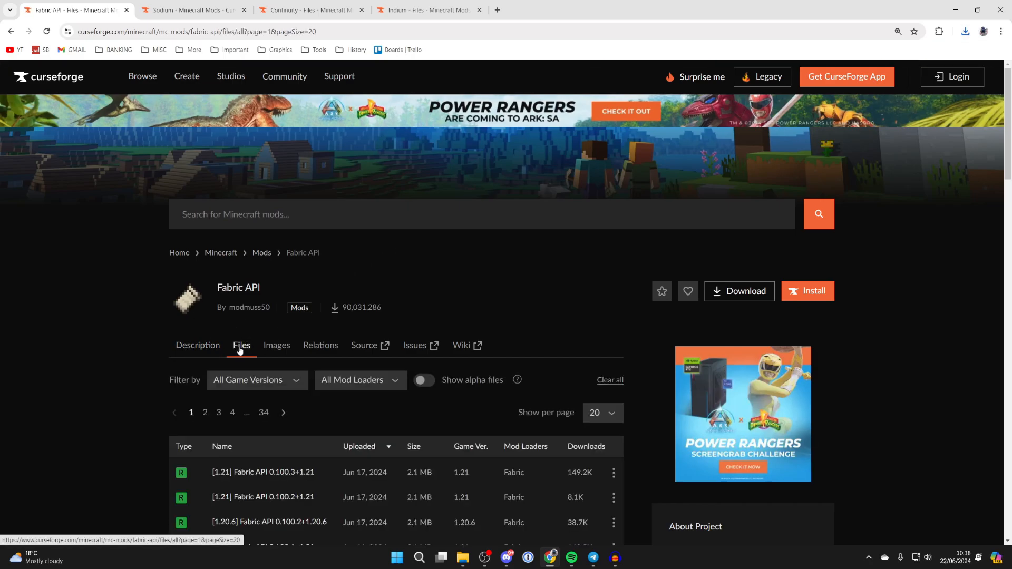
scroll(down, 3)
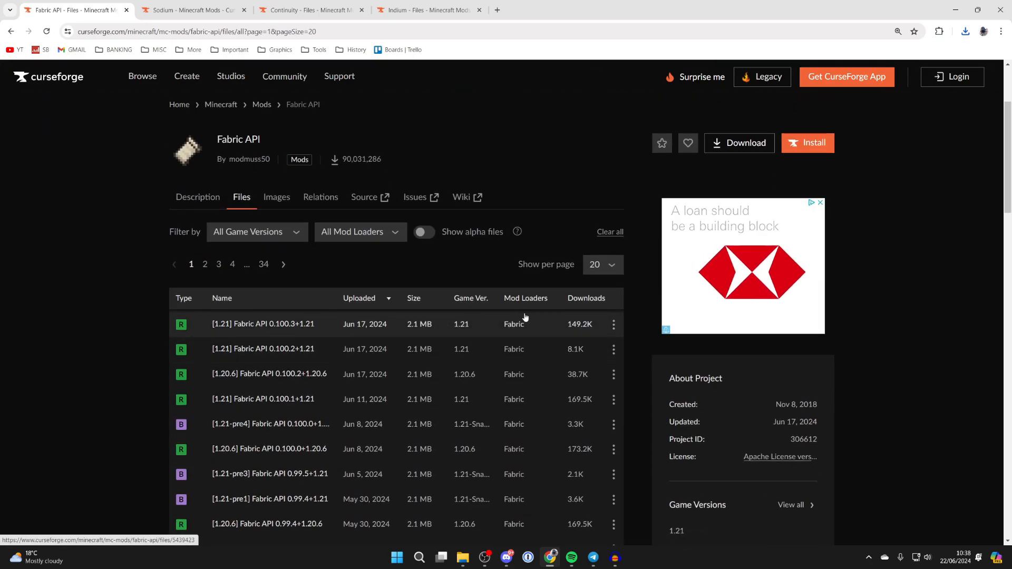
click(612, 324)
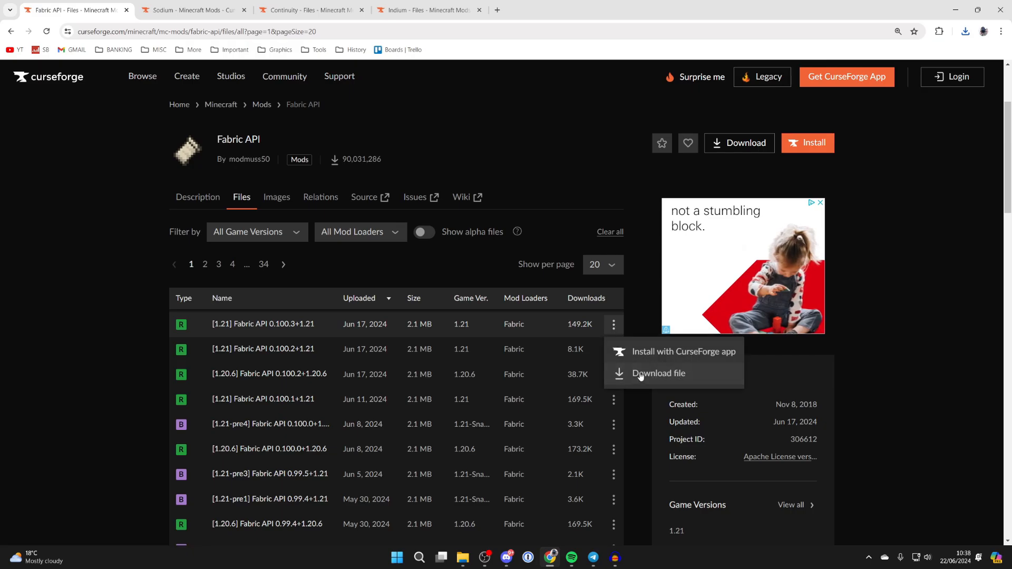
click(658, 374)
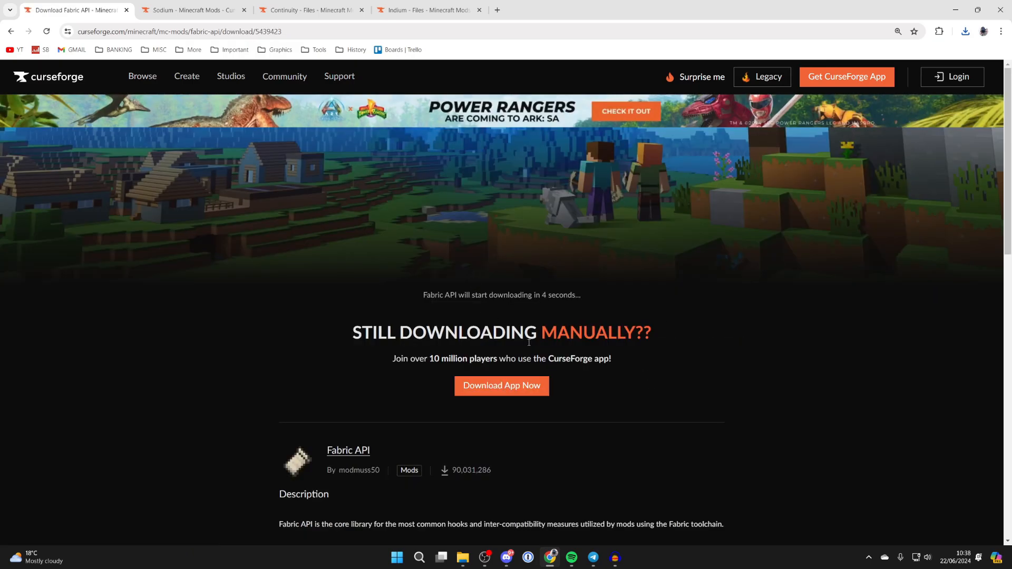
mouse_move(194, 10)
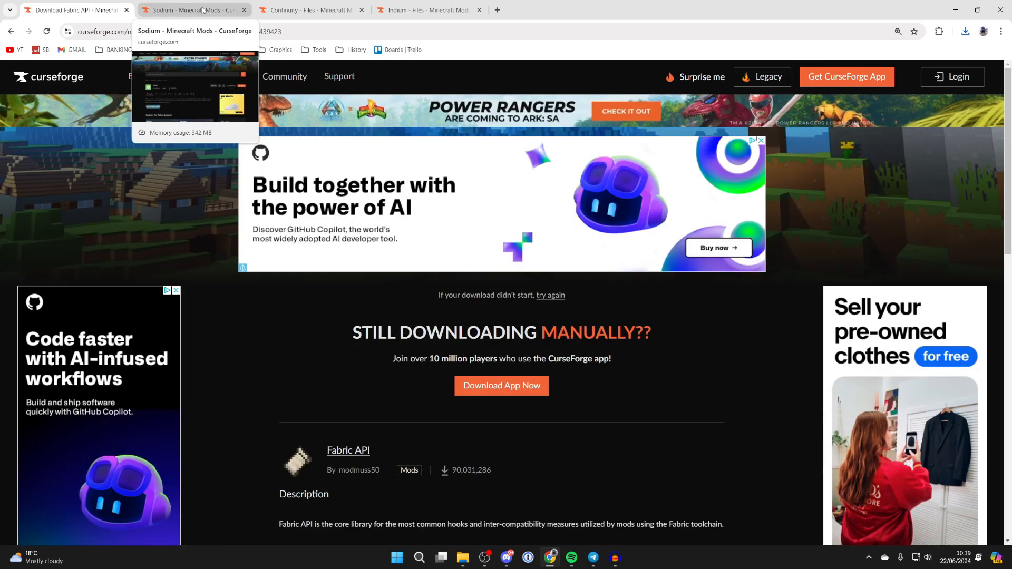
Download the Sodium 0.5.9 file for Minecraft 1.21, then switch to Continuity's page.
click(193, 9)
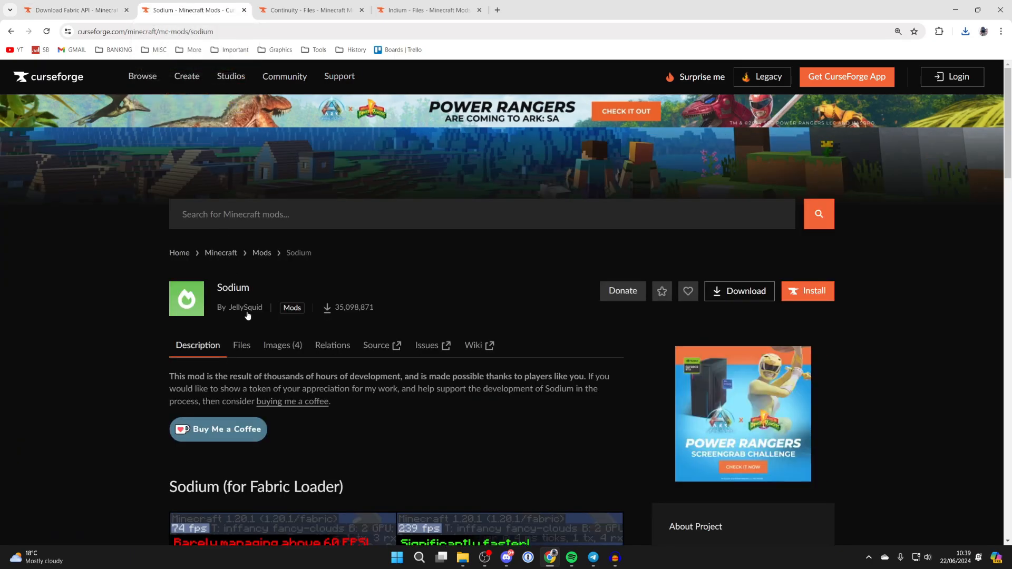
click(241, 346)
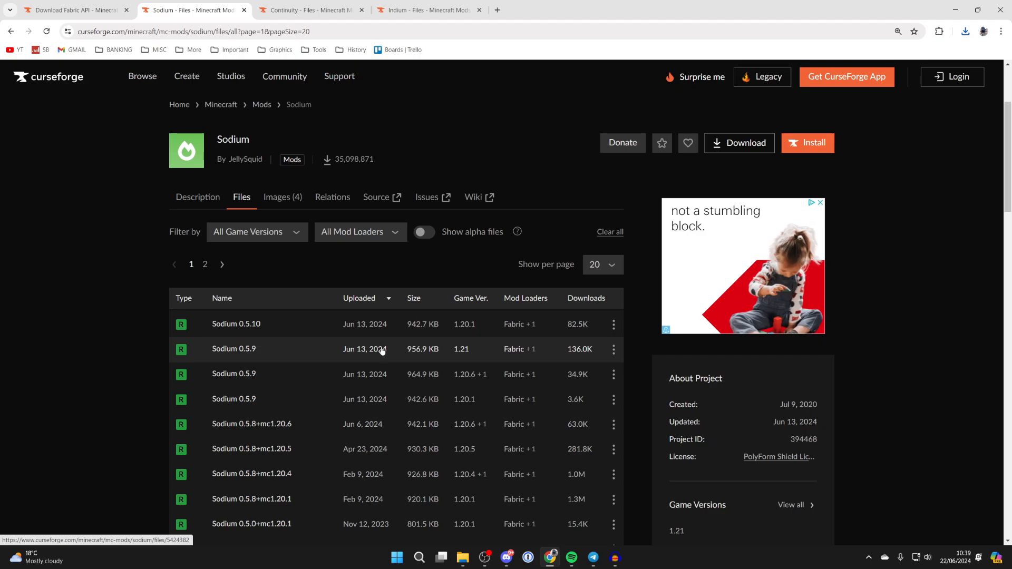
click(612, 349)
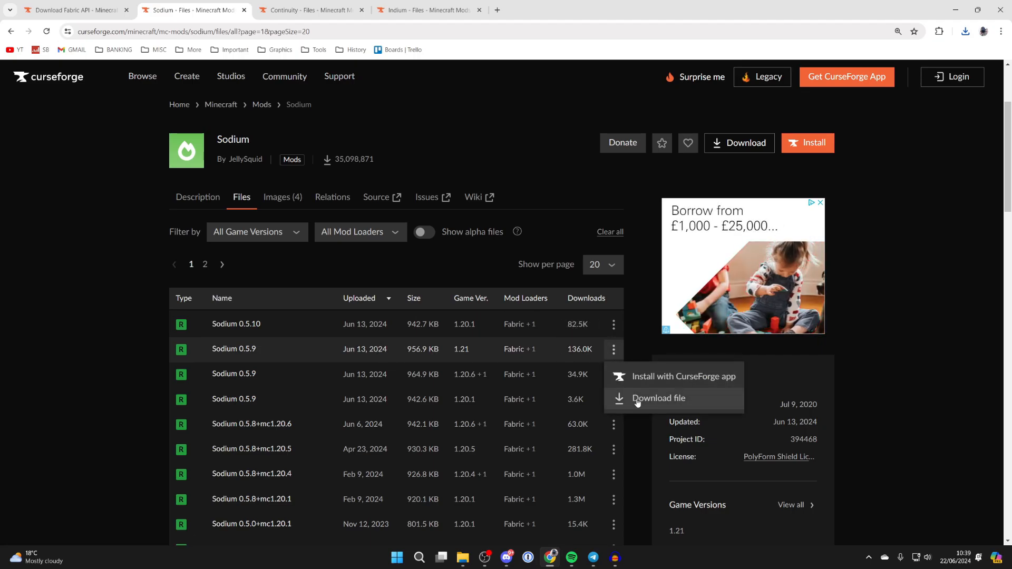
click(658, 397)
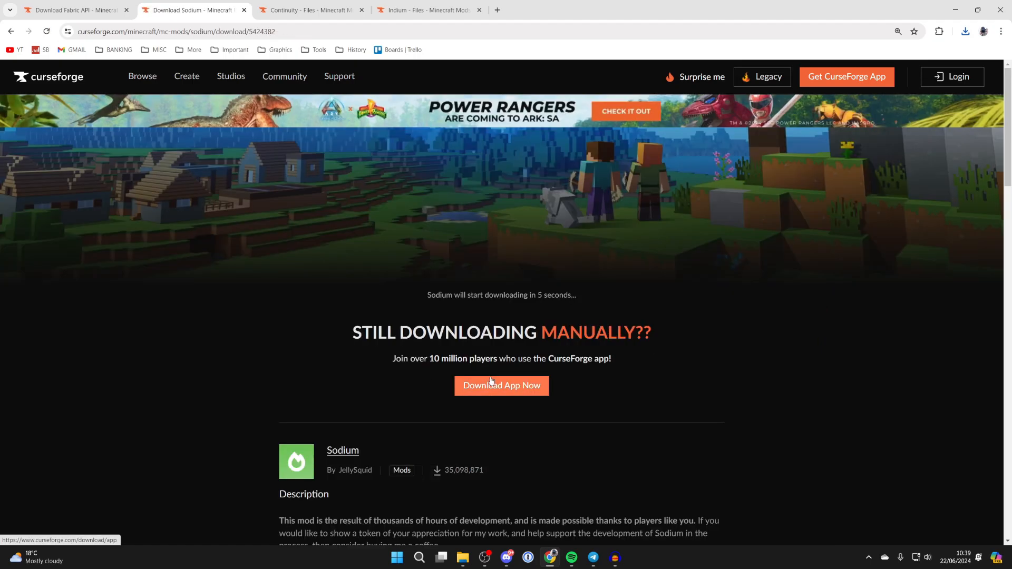
click(310, 9)
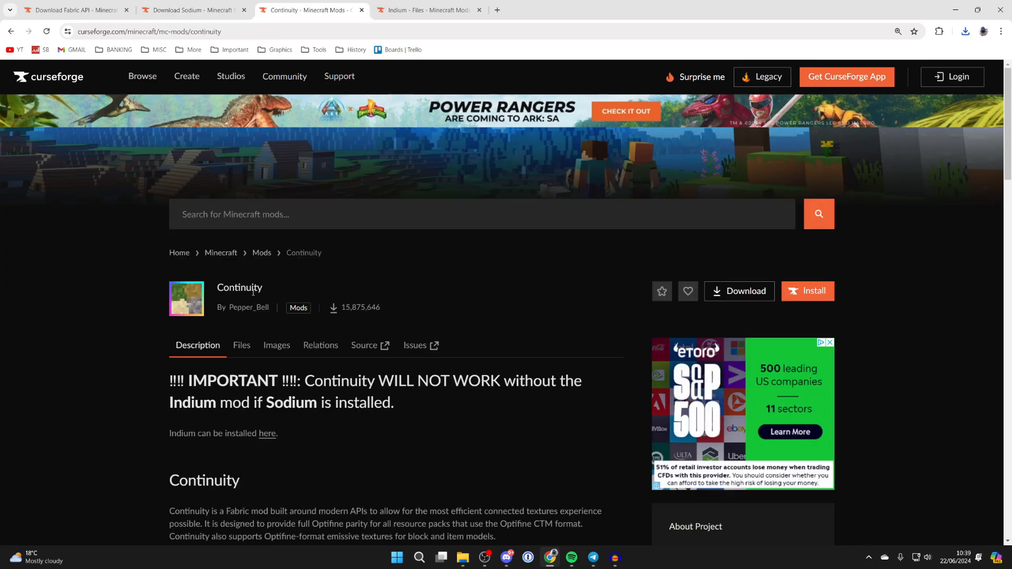
Download Continuity 3.0.0-beta.5+1.21 from its Files list, then move to Indium's page.
scroll(down, 3)
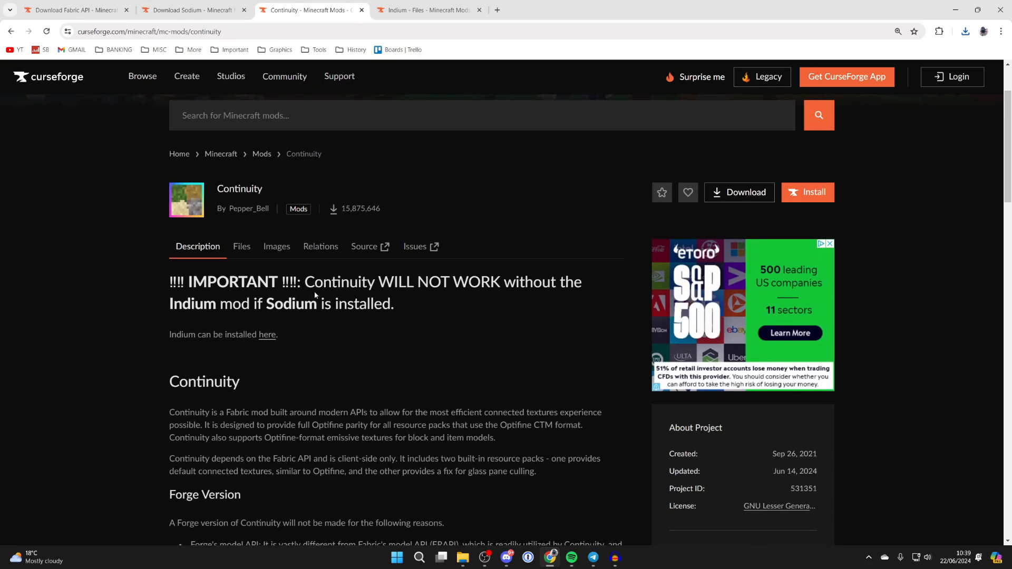
mouse_move(318, 287)
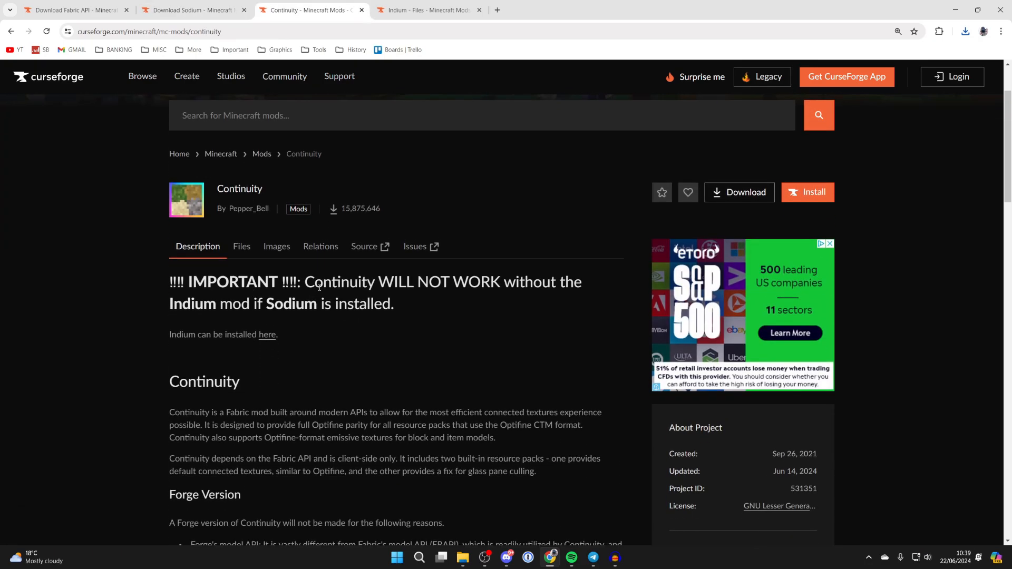
mouse_move(259, 310)
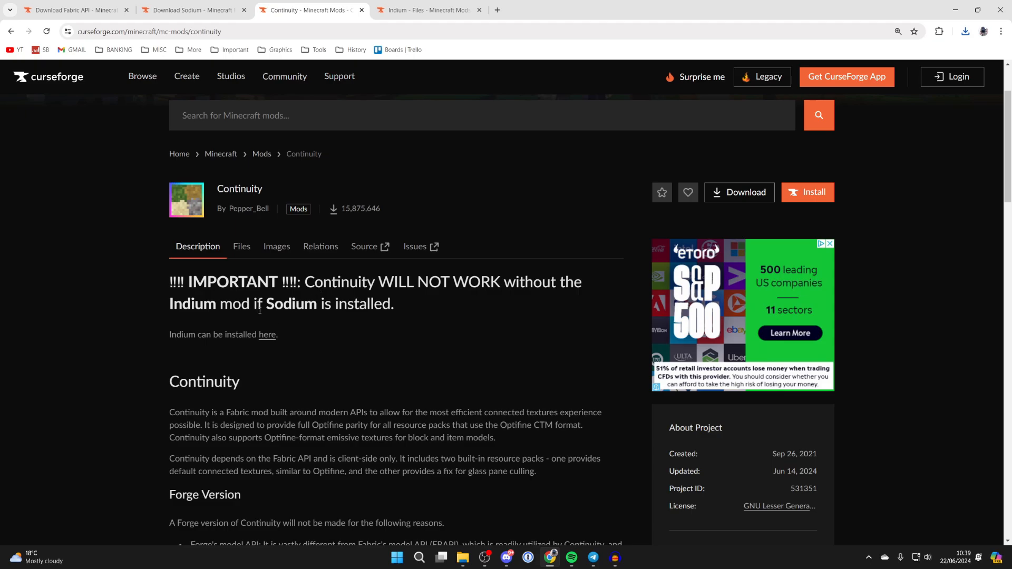
mouse_move(241, 251)
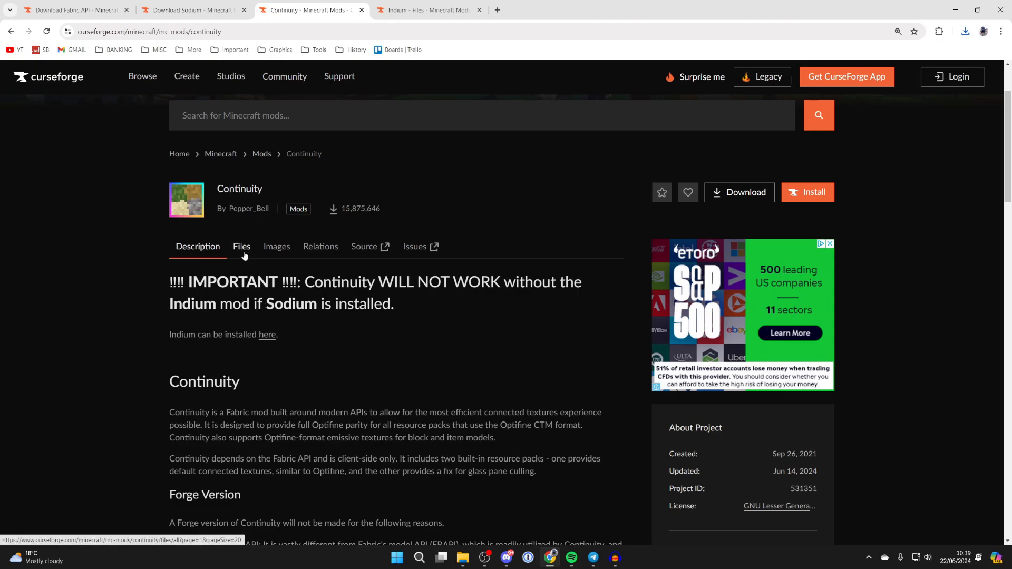
click(242, 247)
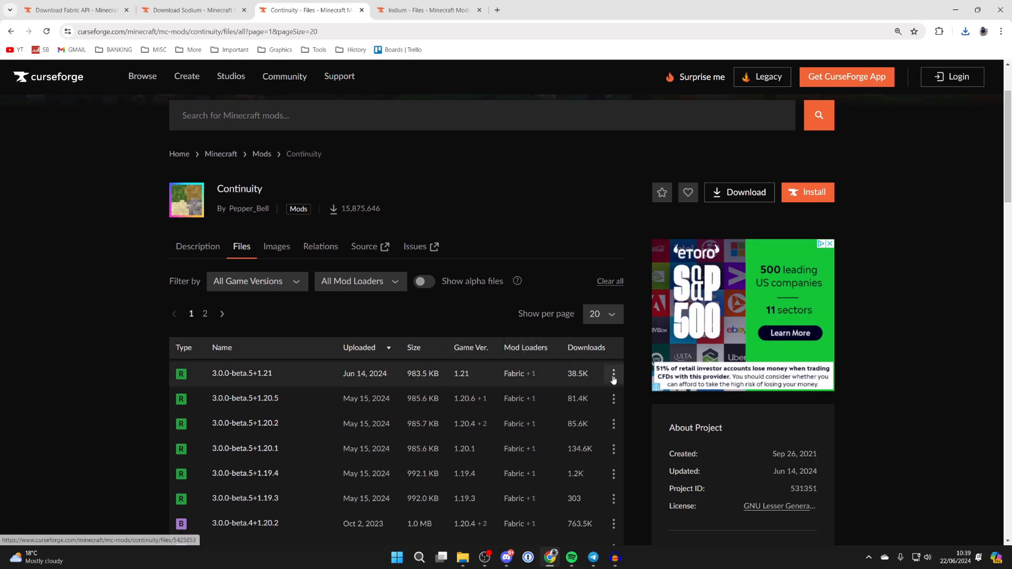
click(241, 373)
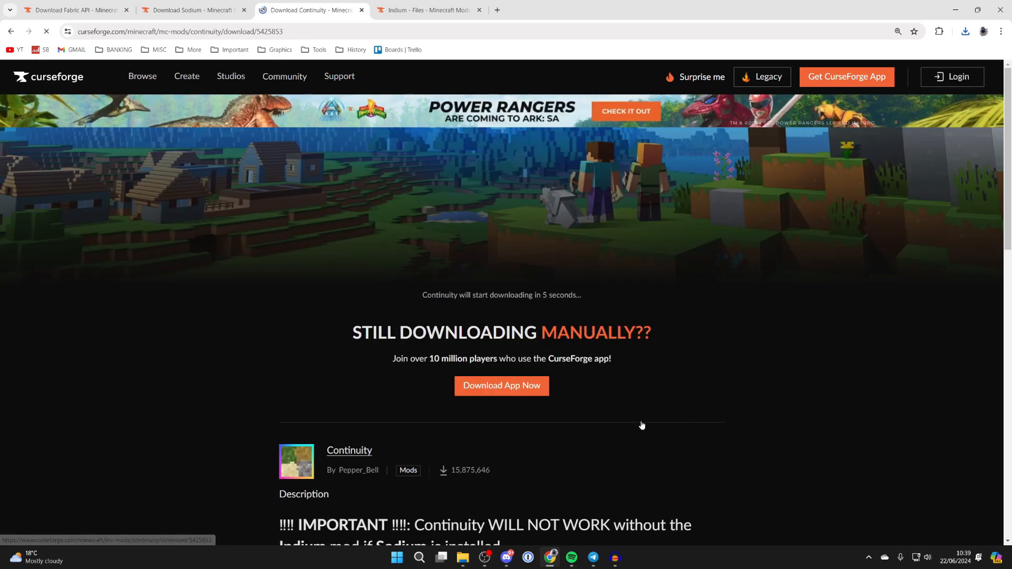
click(425, 10)
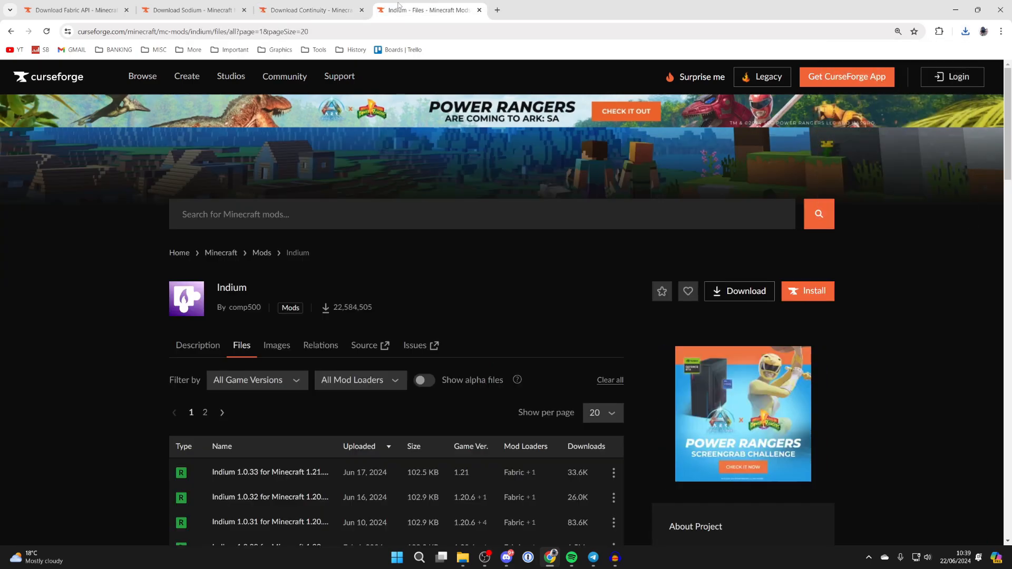
Download the Indium 1.0.33 file for Minecraft 1.21.
click(241, 344)
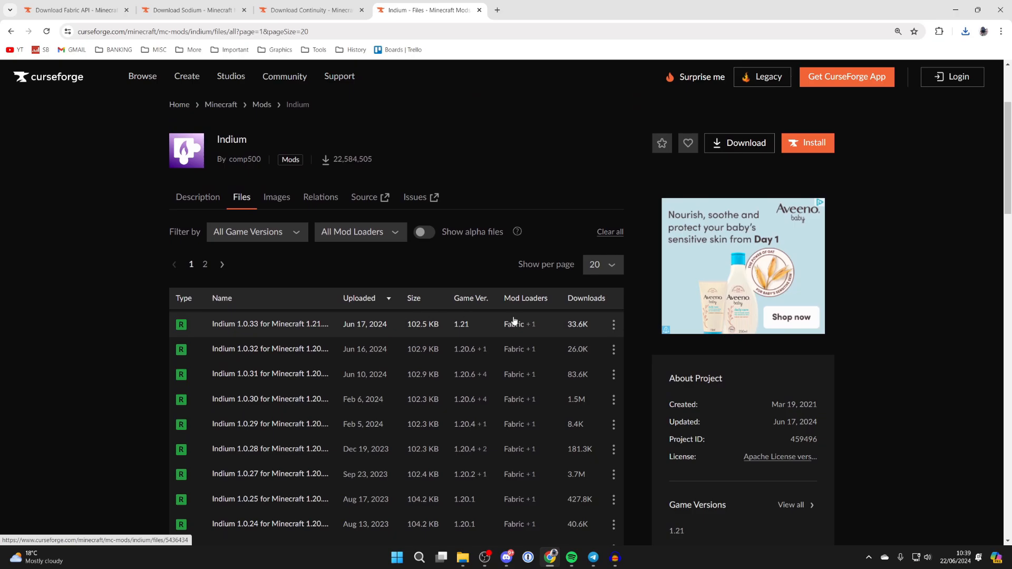
click(472, 557)
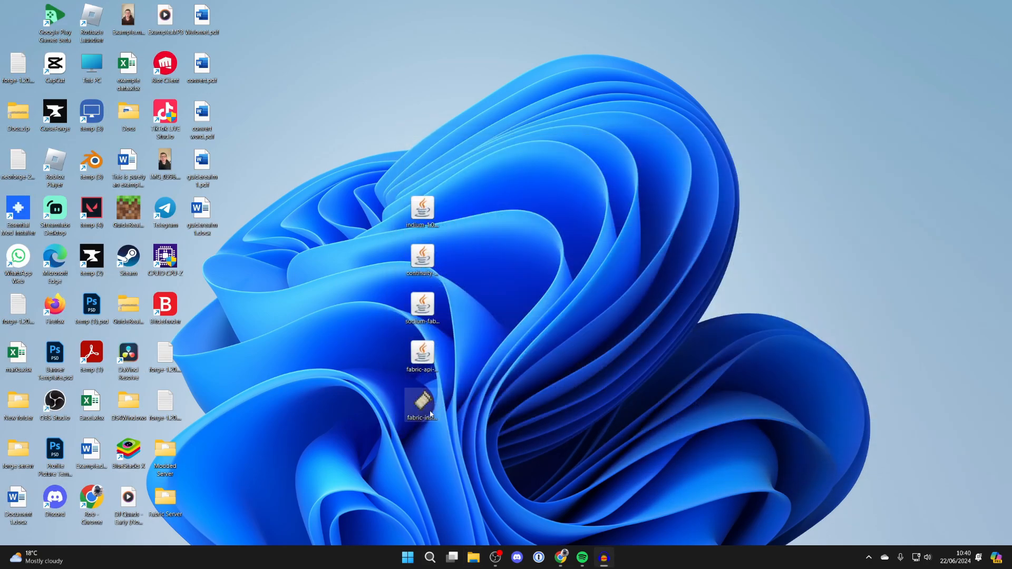
Install Fabric loader 0.15.11 for Minecraft 1.21 with a launcher profile.
double_click(420, 403)
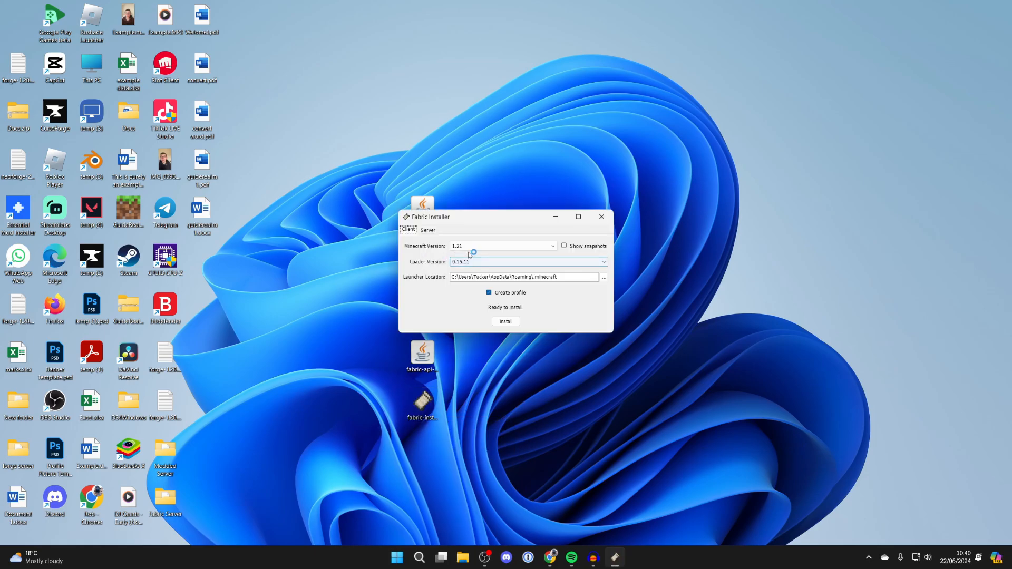
click(505, 321)
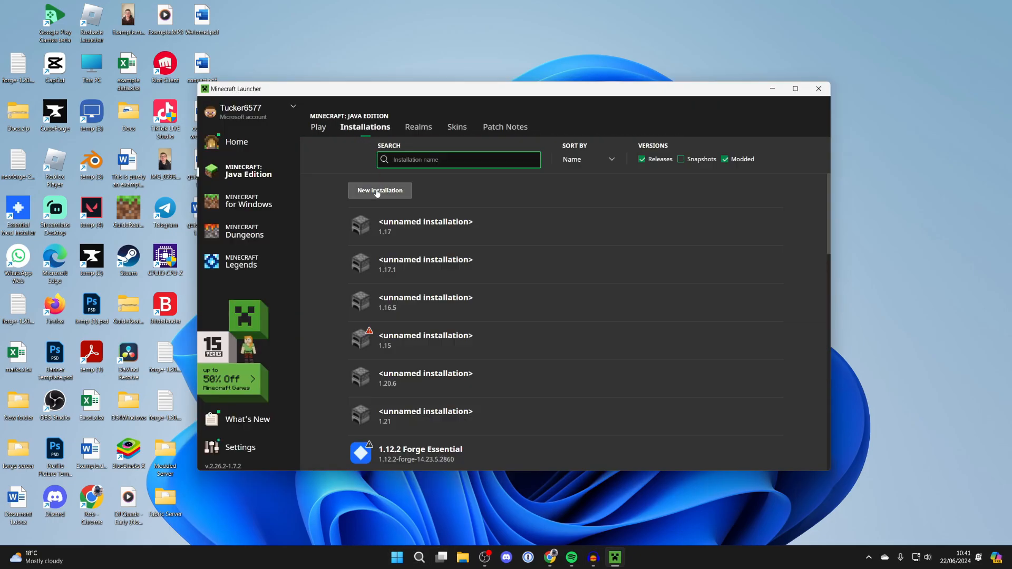
Open the fabric-loader-1.21 installation's .minecraft folder from the Installations list.
scroll(down, 3)
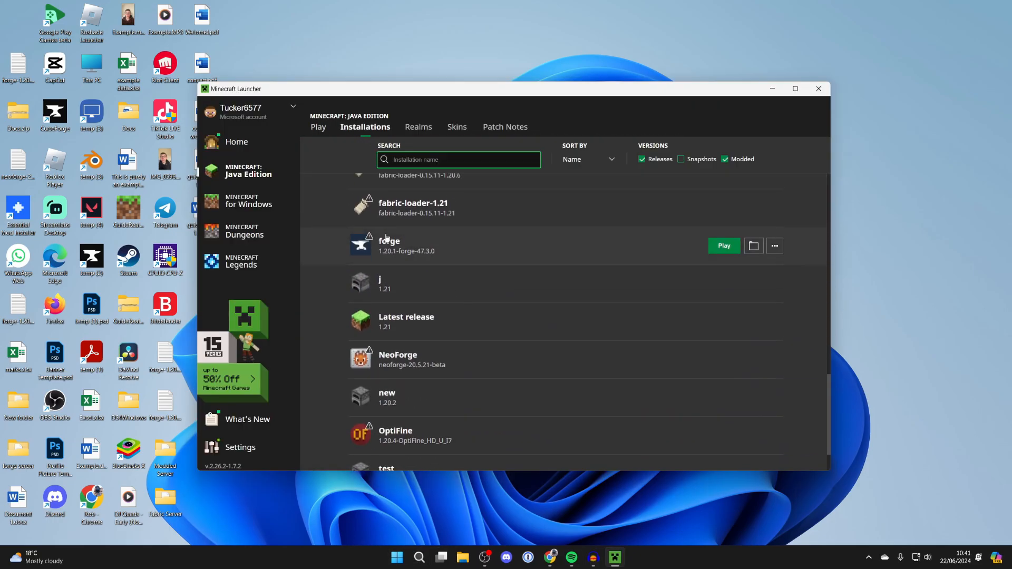
scroll(up, 3)
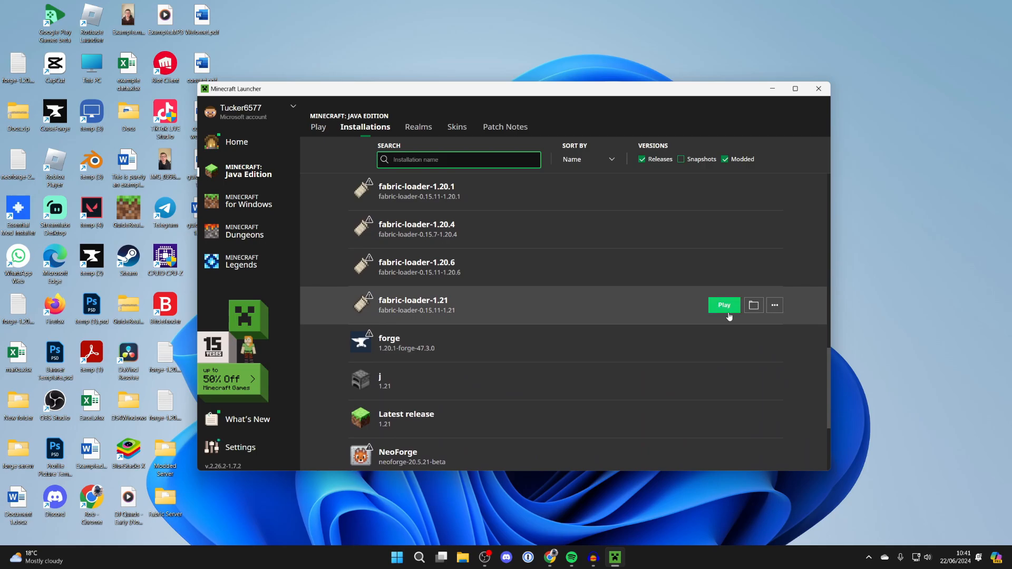
mouse_move(753, 304)
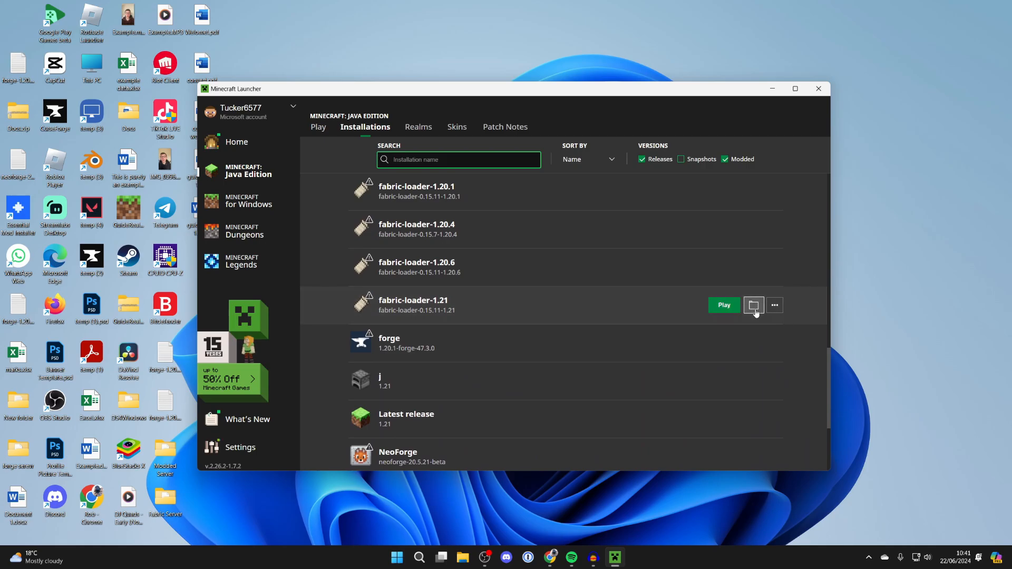
click(753, 305)
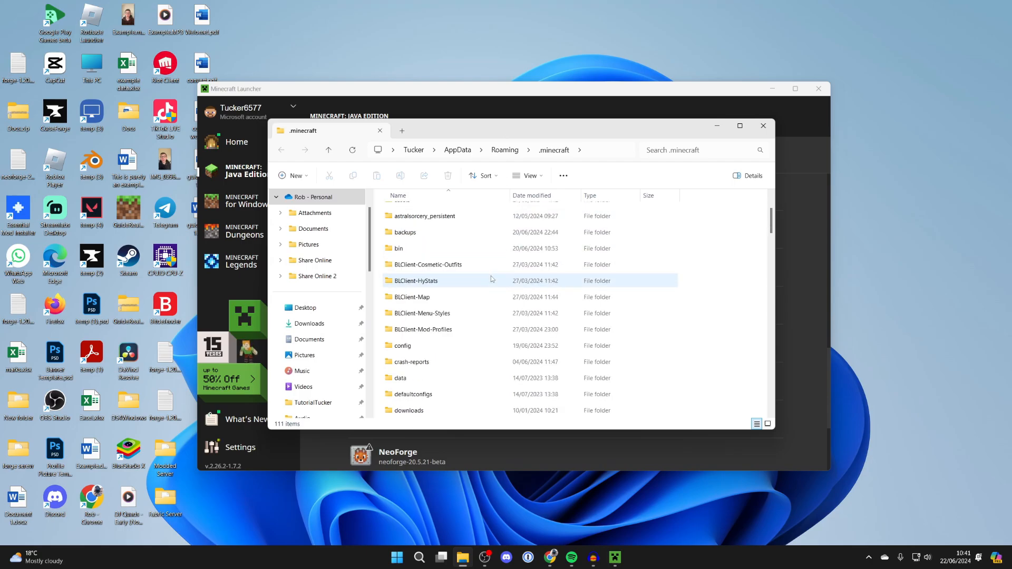
Put the four mod jars in the mods folder and launch fabric-loader-1.21, accepting the warning.
scroll(down, 3)
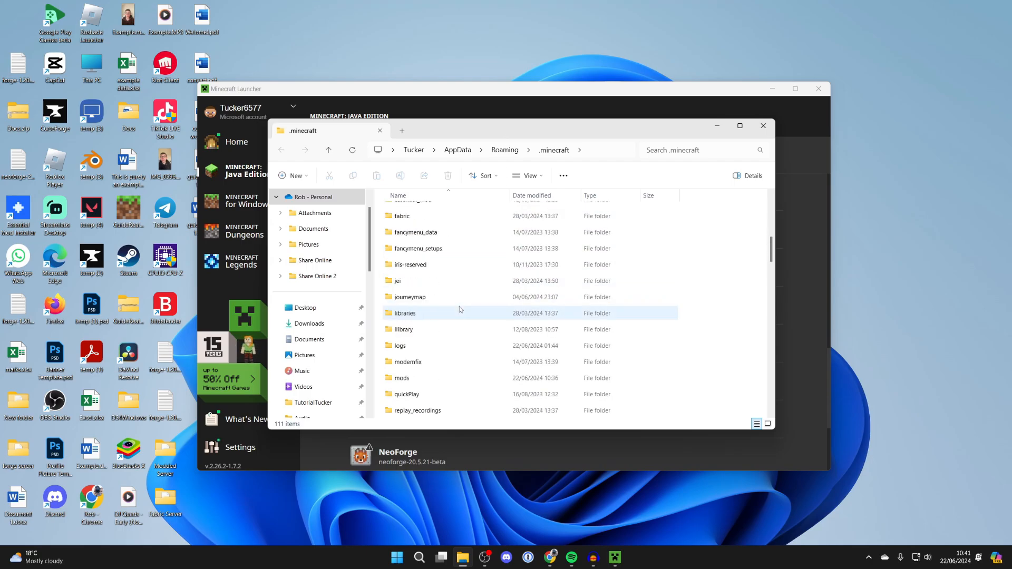
double_click(401, 377)
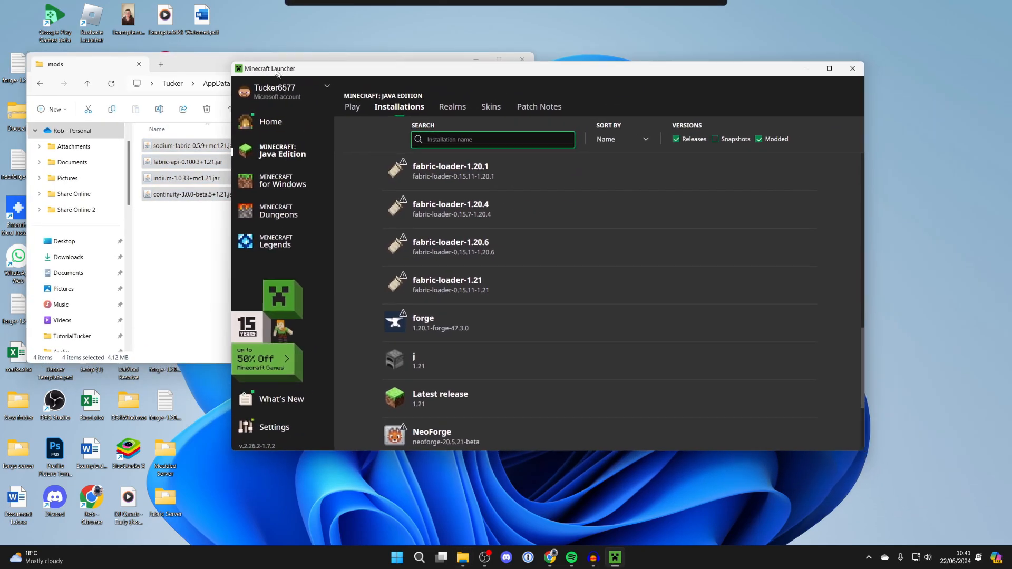
click(353, 106)
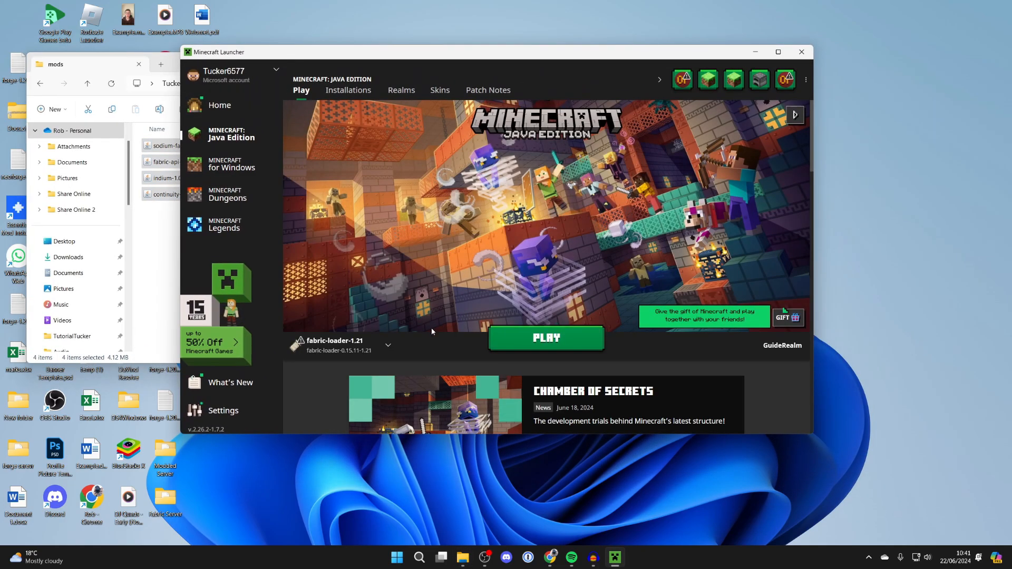
click(546, 337)
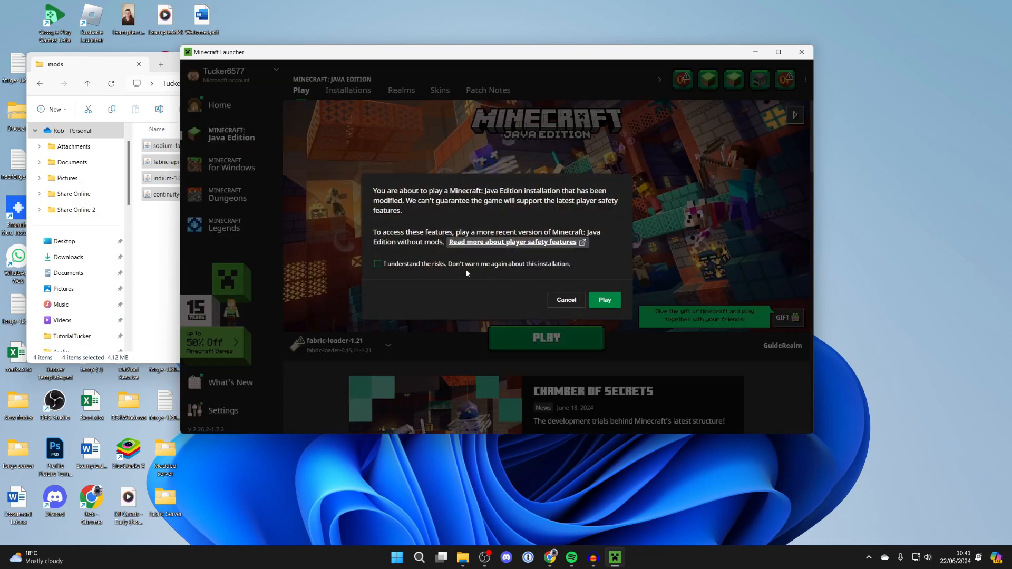
click(604, 299)
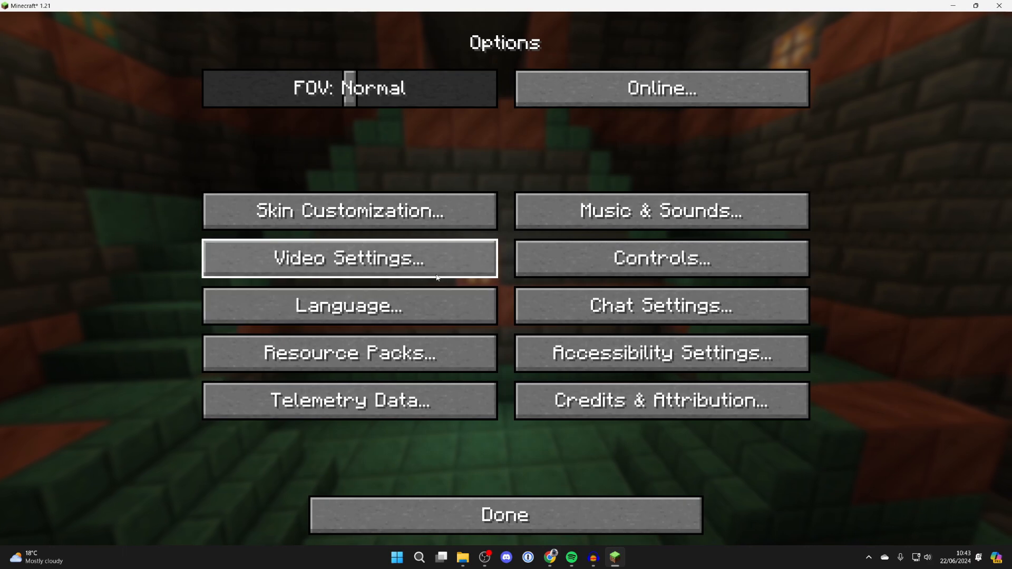
Confirm Default Connected Textures is active in Resource Packs and view the connected glass.
click(349, 354)
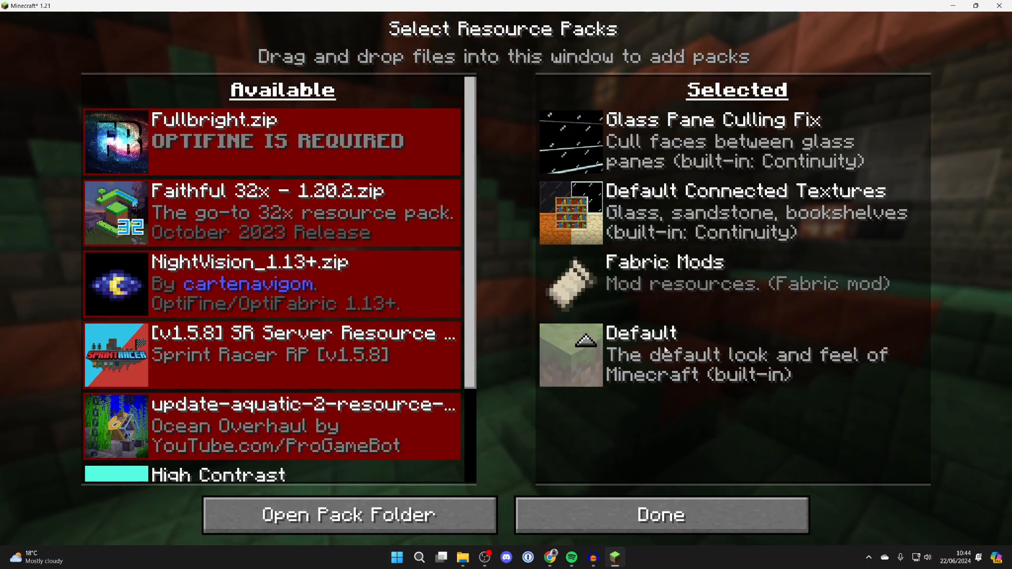
click(659, 515)
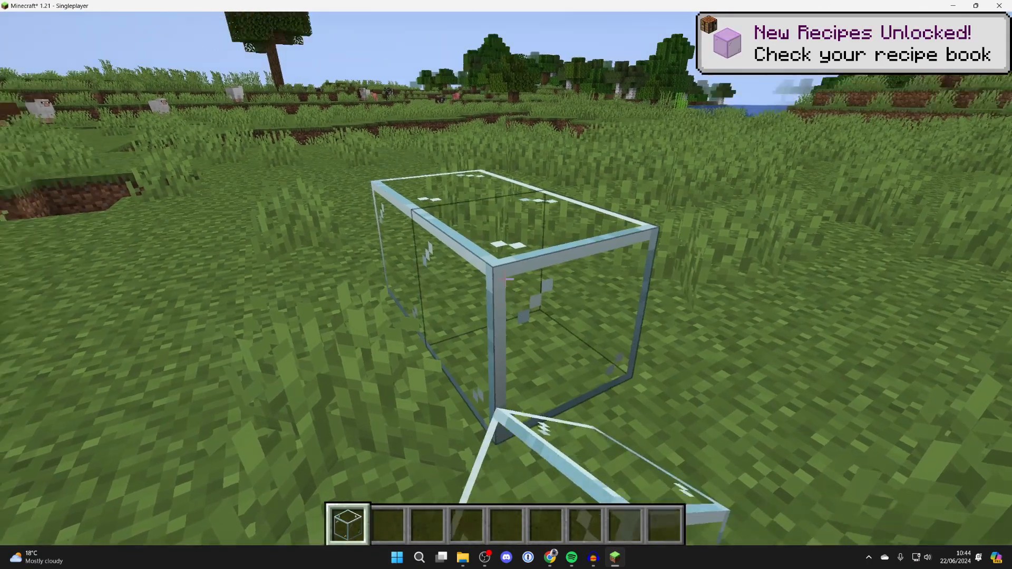
mouse_move(506, 278)
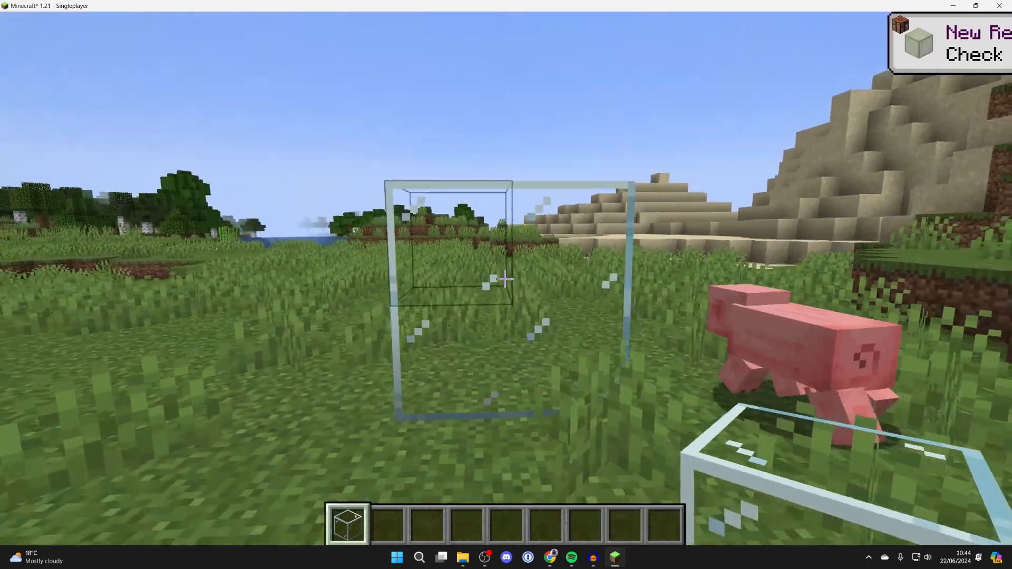